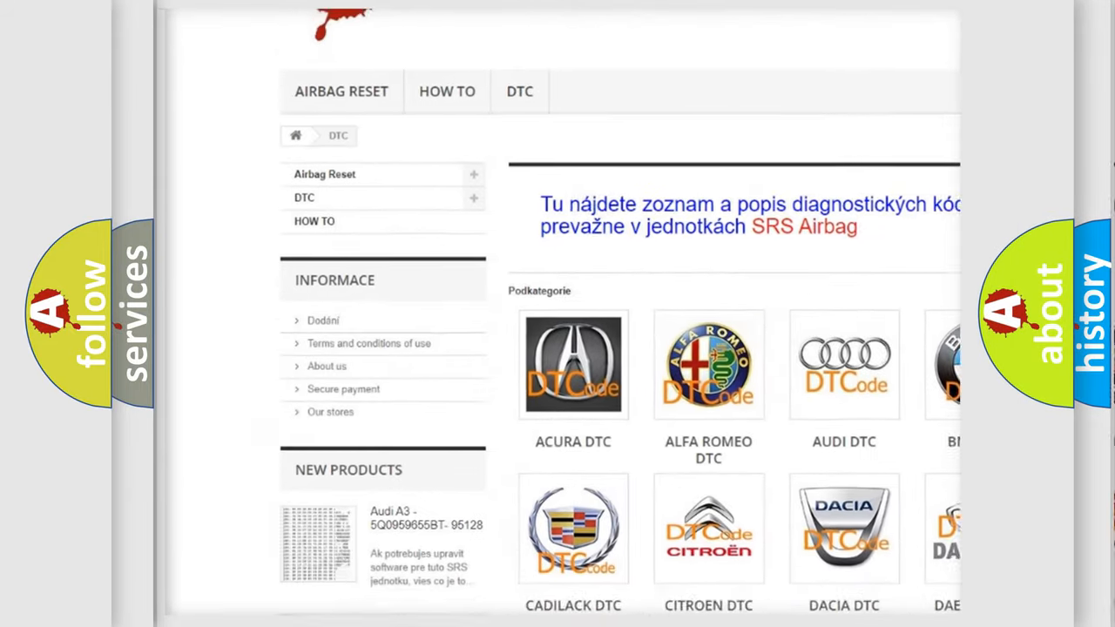
{"action": "scroll", "scroll_direction": "down", "scroll_amount": 3}
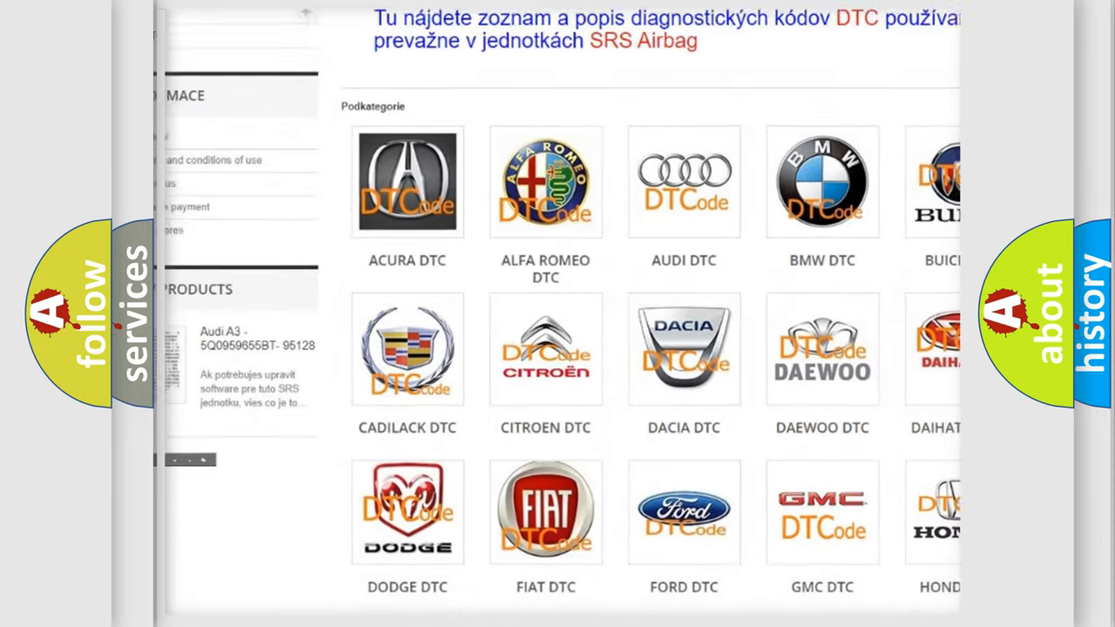
{"action": "scroll", "scroll_direction": "down", "scroll_amount": 3}
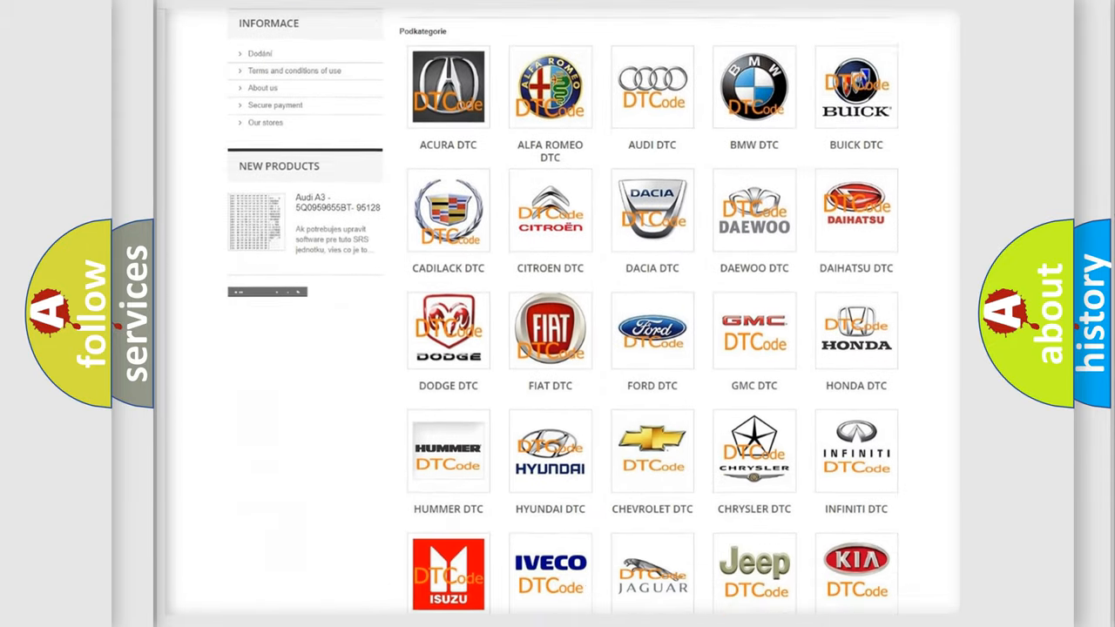
{"action": "scroll", "scroll_direction": "down", "scroll_amount": 3}
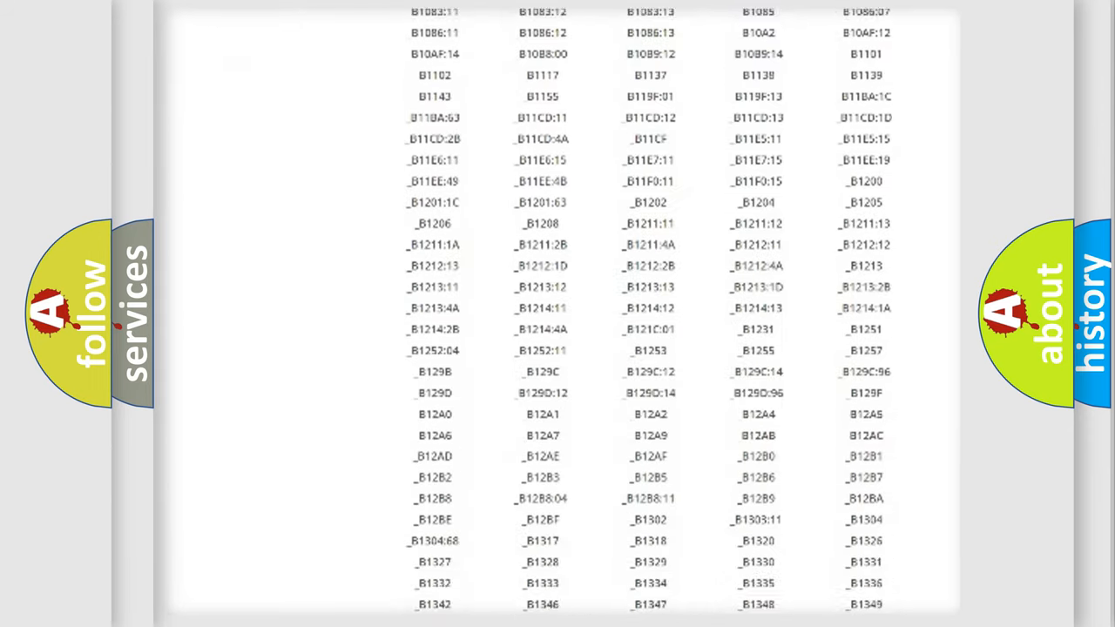
{"action": "scroll", "scroll_direction": "down", "scroll_amount": 3}
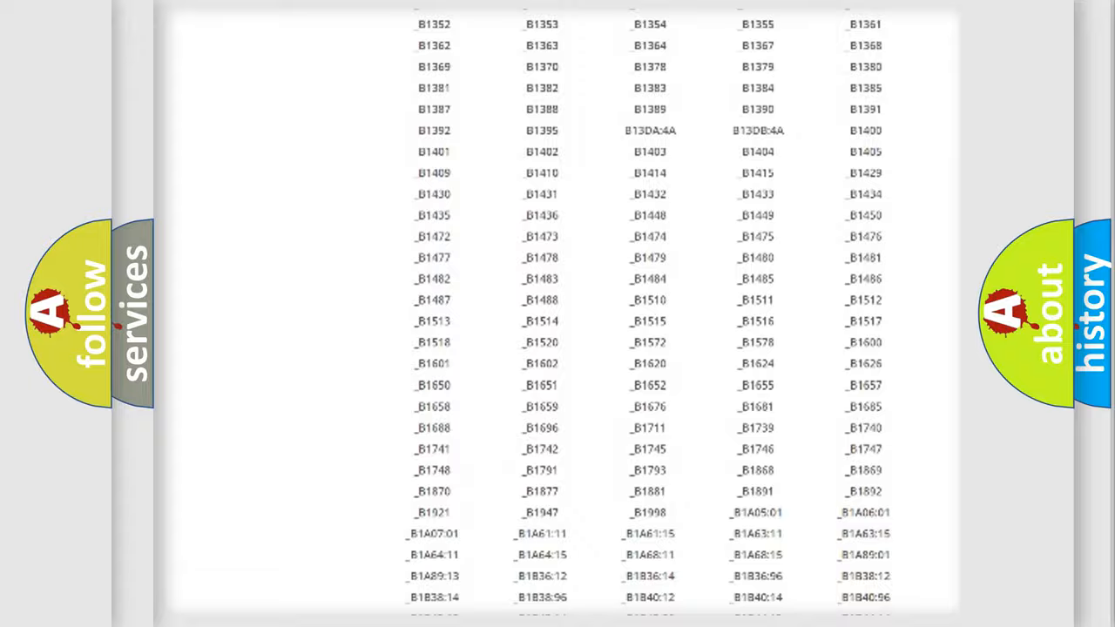